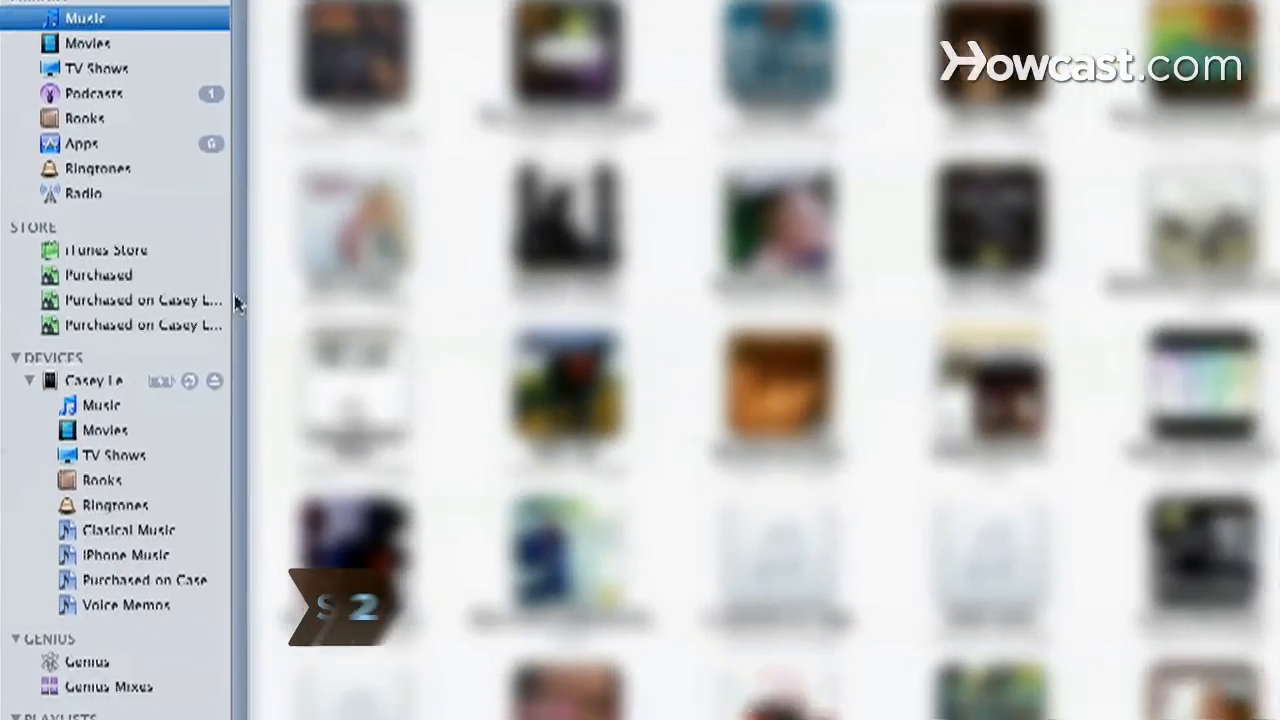
Step: Select the connected iPhone under DEVICES to show its device settings
click(90, 380)
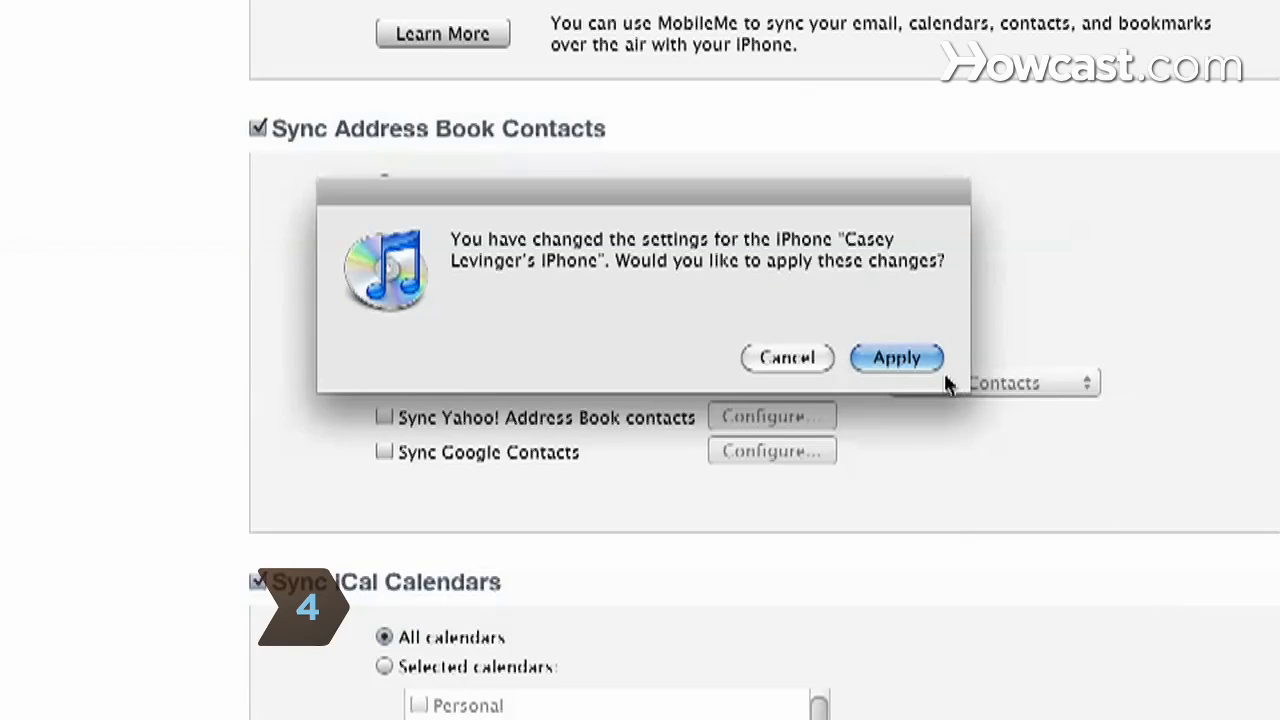
click(896, 357)
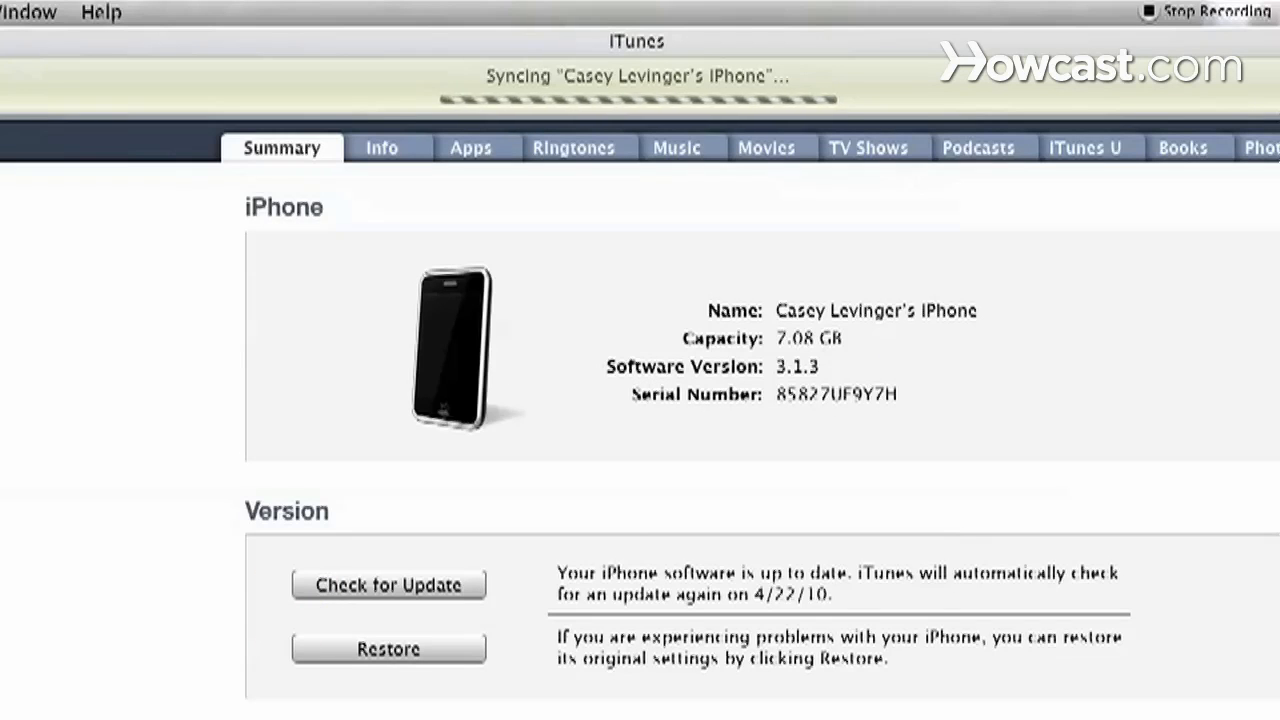